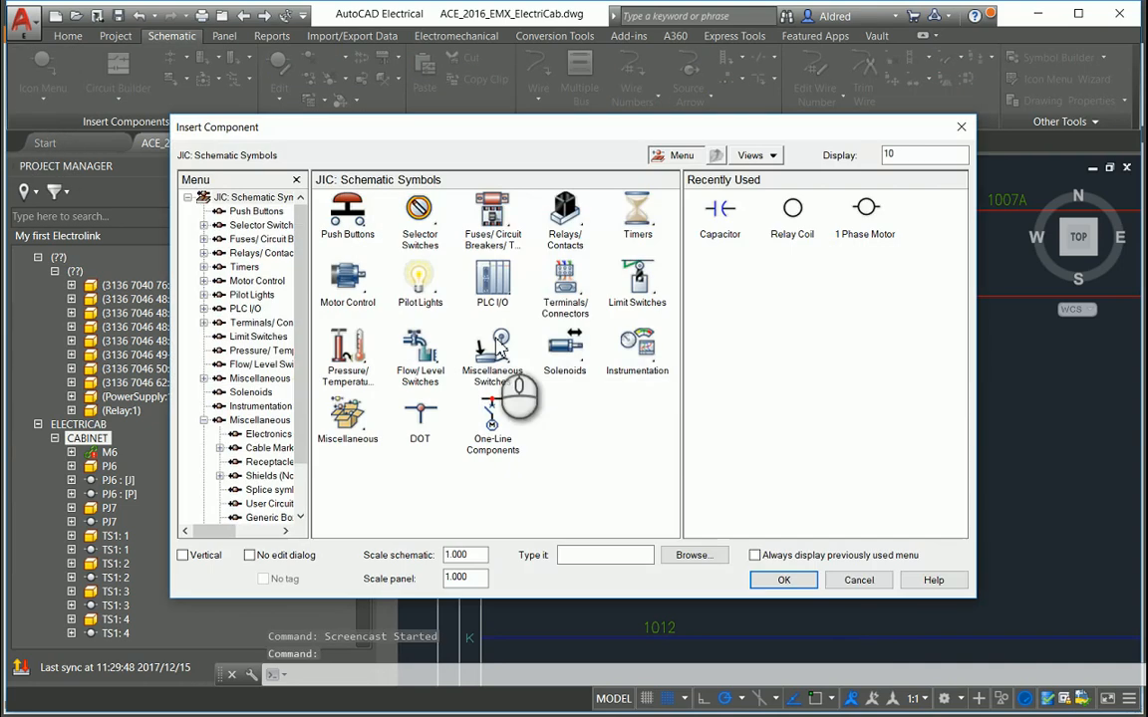
mouse_move(389, 460)
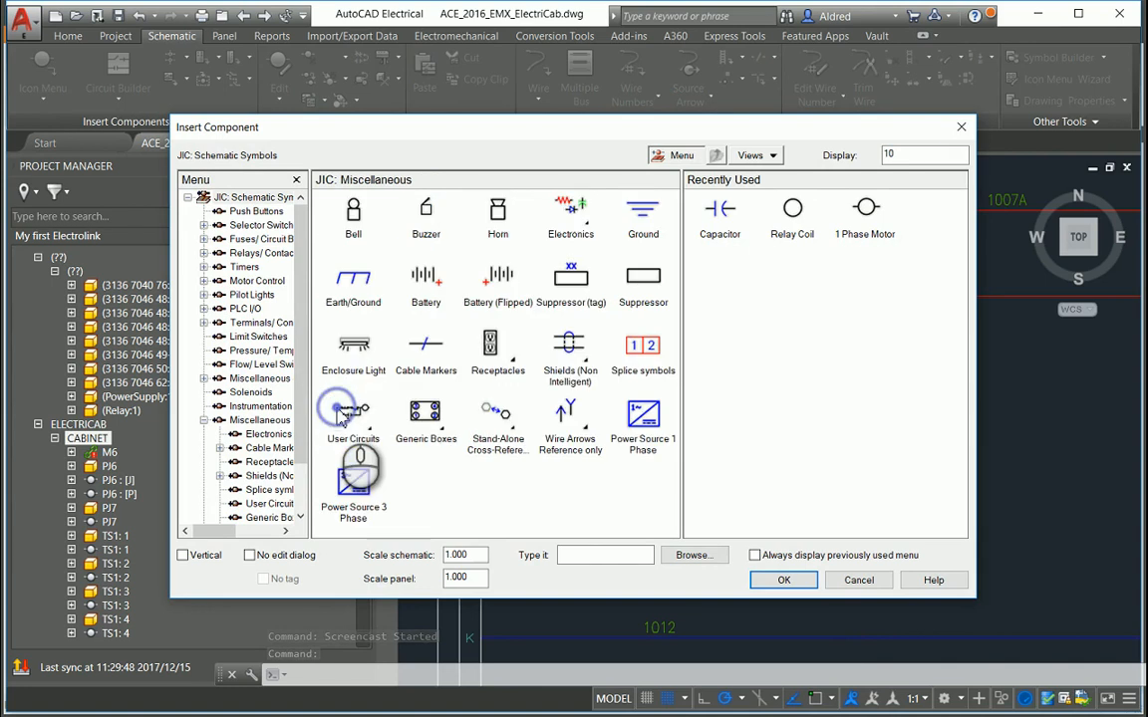
Browse the Insert Component catalog from Miscellaneous into the JIC Electronics symbols.
click(257, 434)
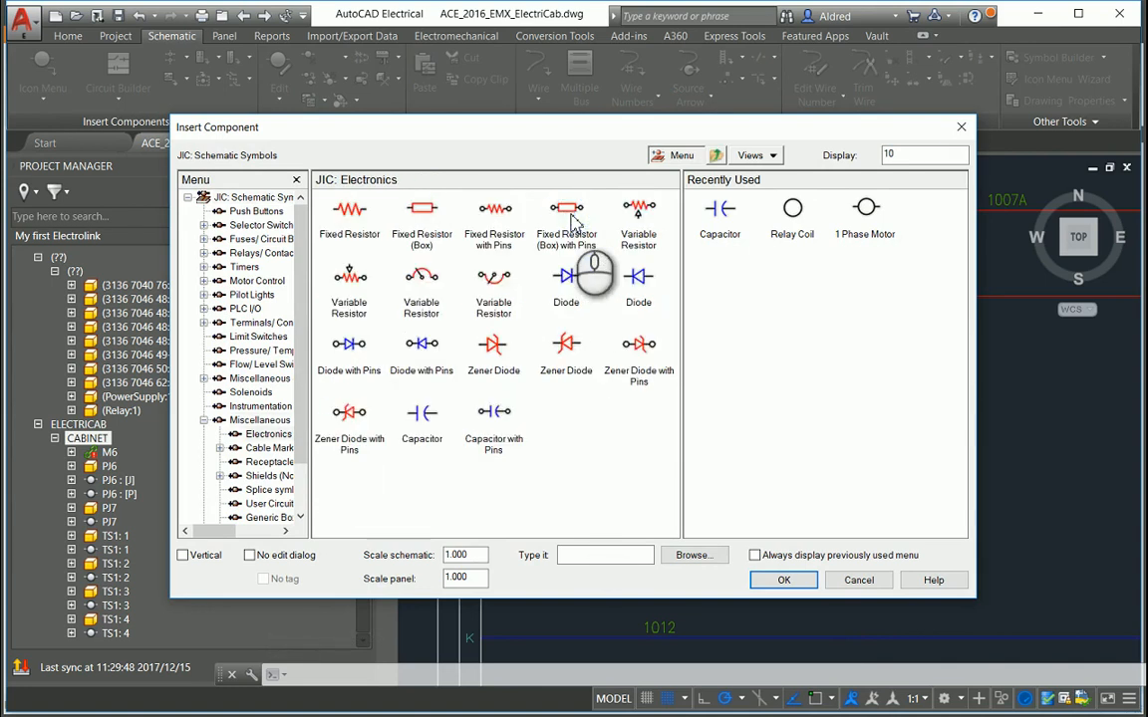
mouse_move(423, 418)
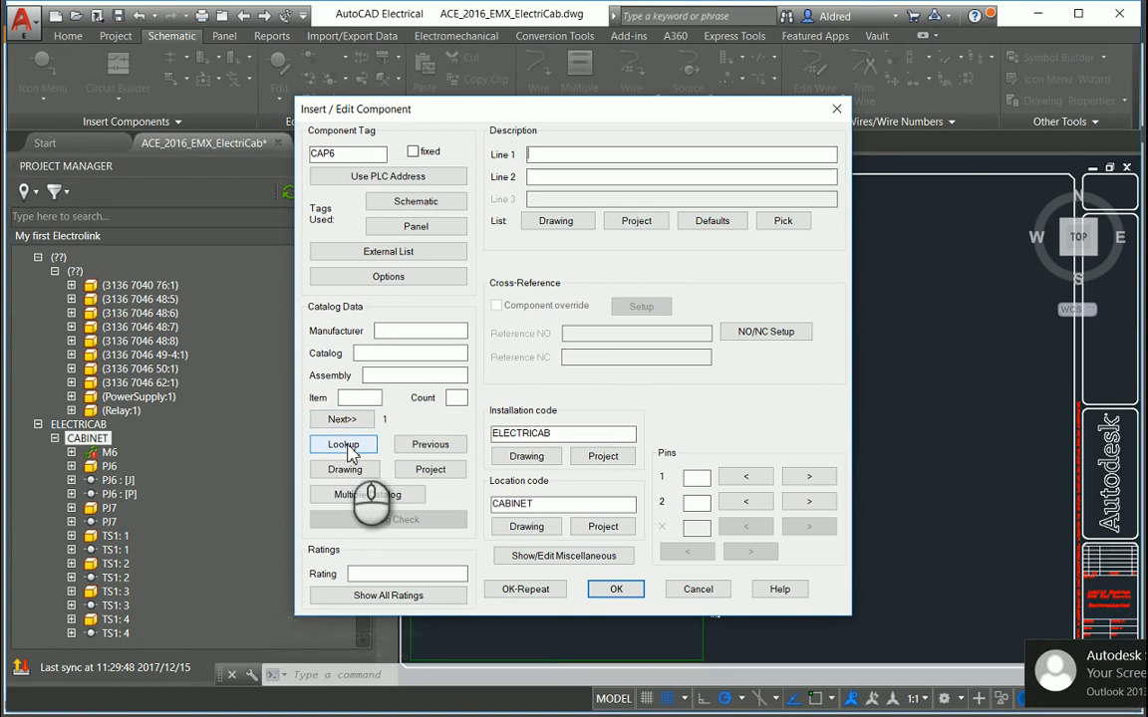
Look up CAP6's catalog parts and accept the ADSK CAT1234 capacitor entry with its CAPACITOR.IPT model.
click(343, 445)
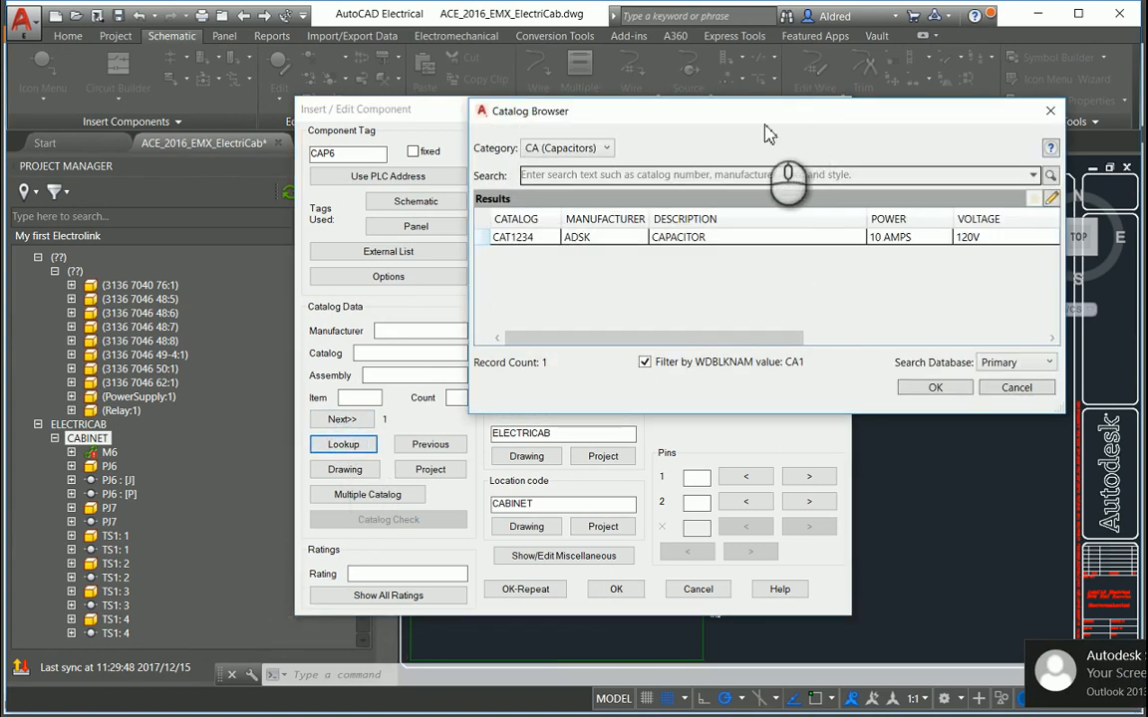
drag(768, 111, 679, 139)
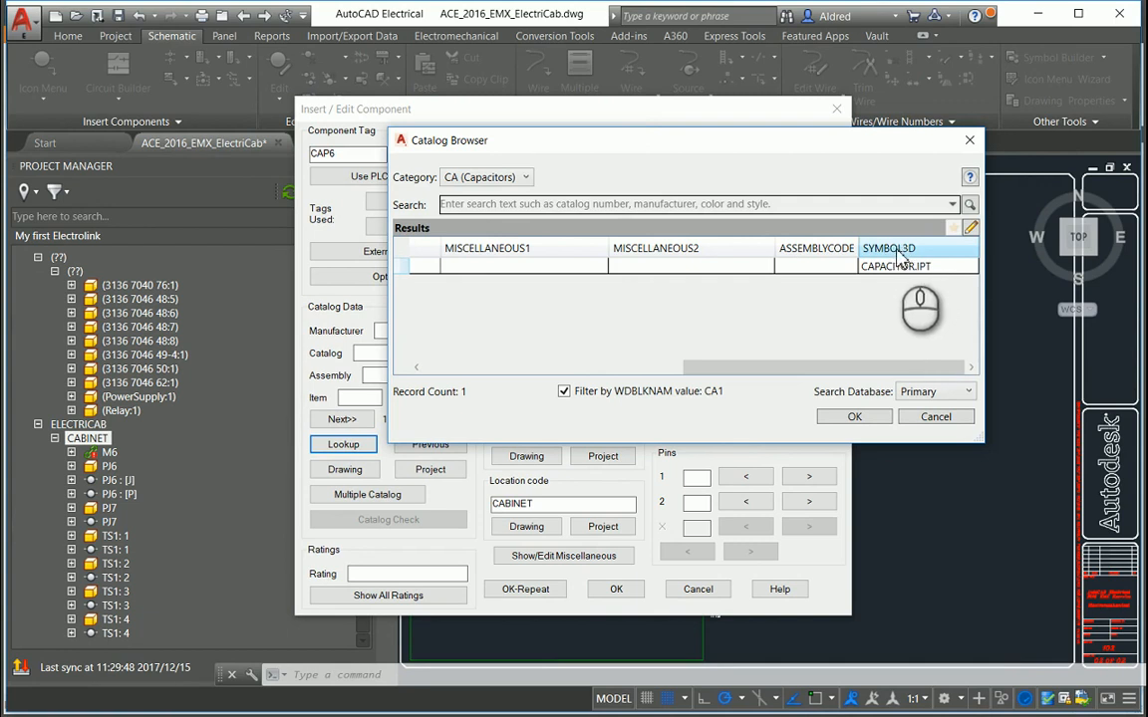
mouse_move(940, 279)
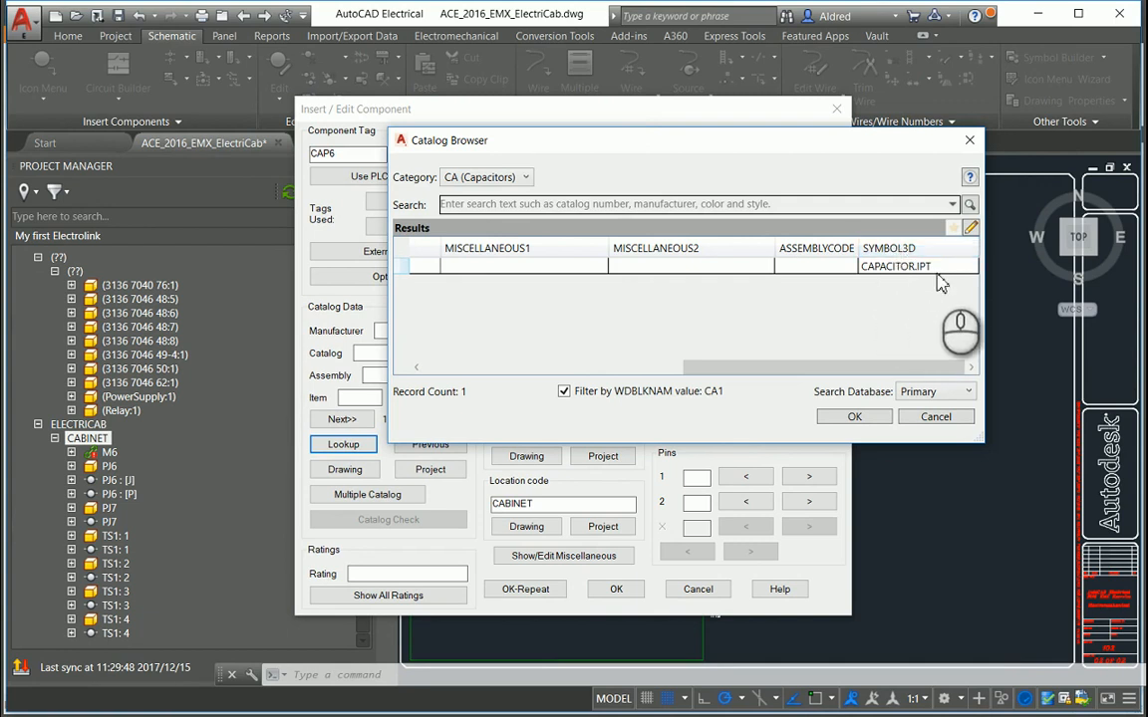
mouse_move(909, 271)
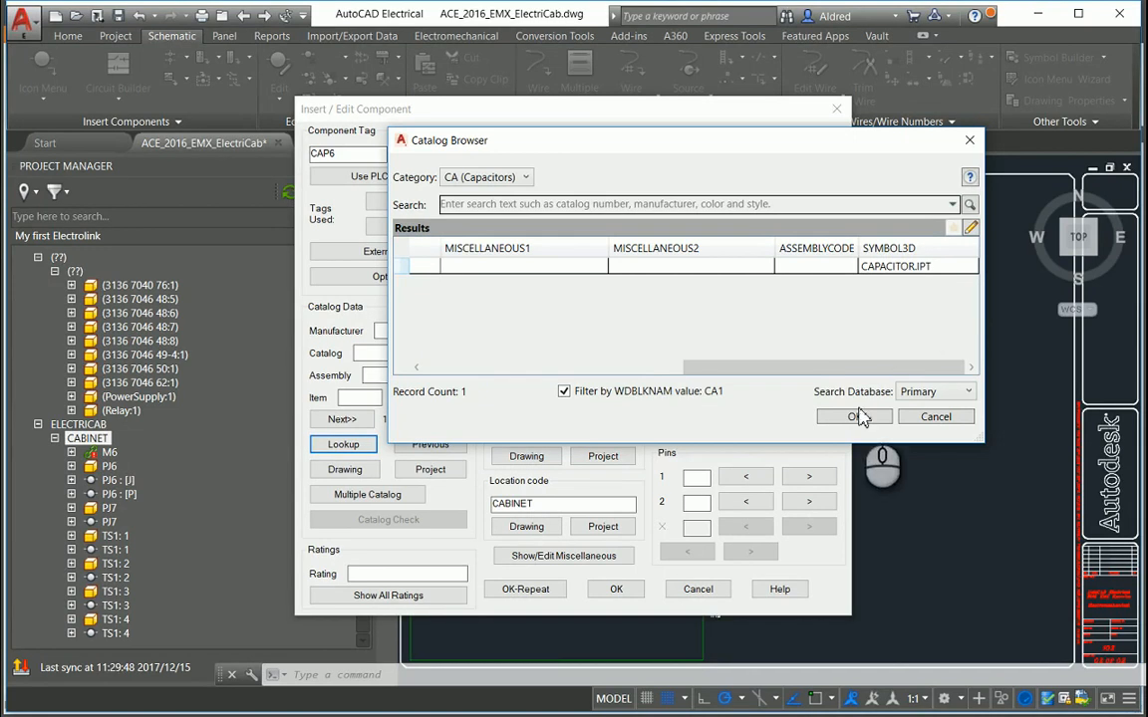
click(853, 417)
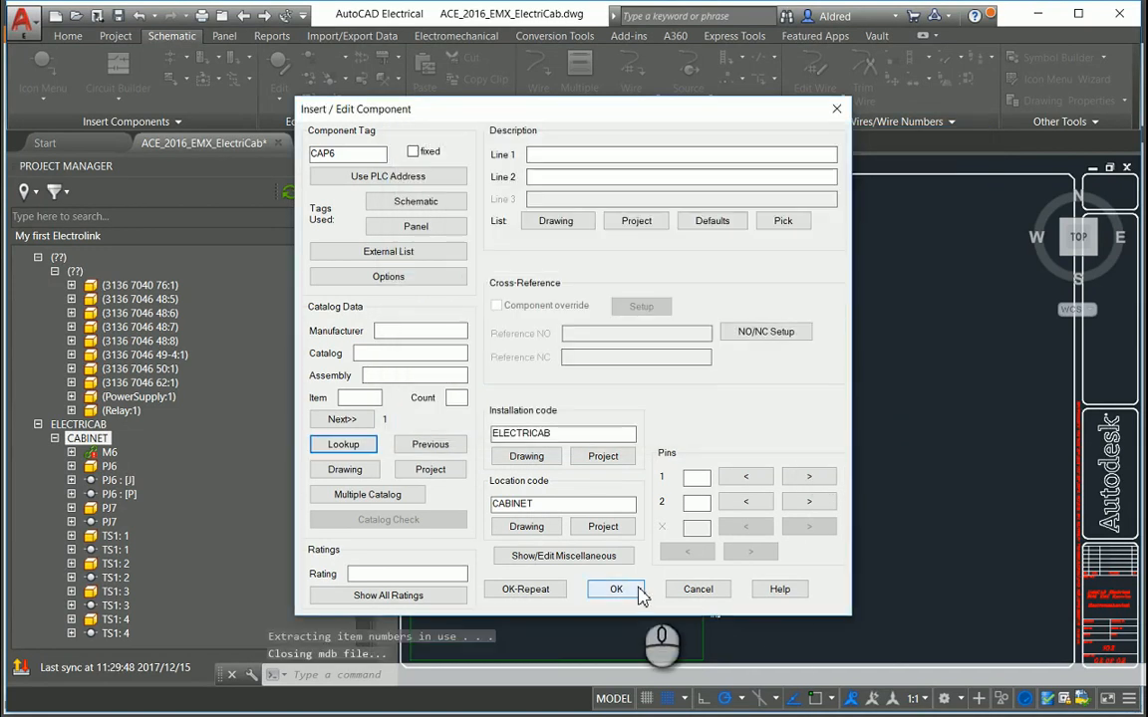
click(616, 590)
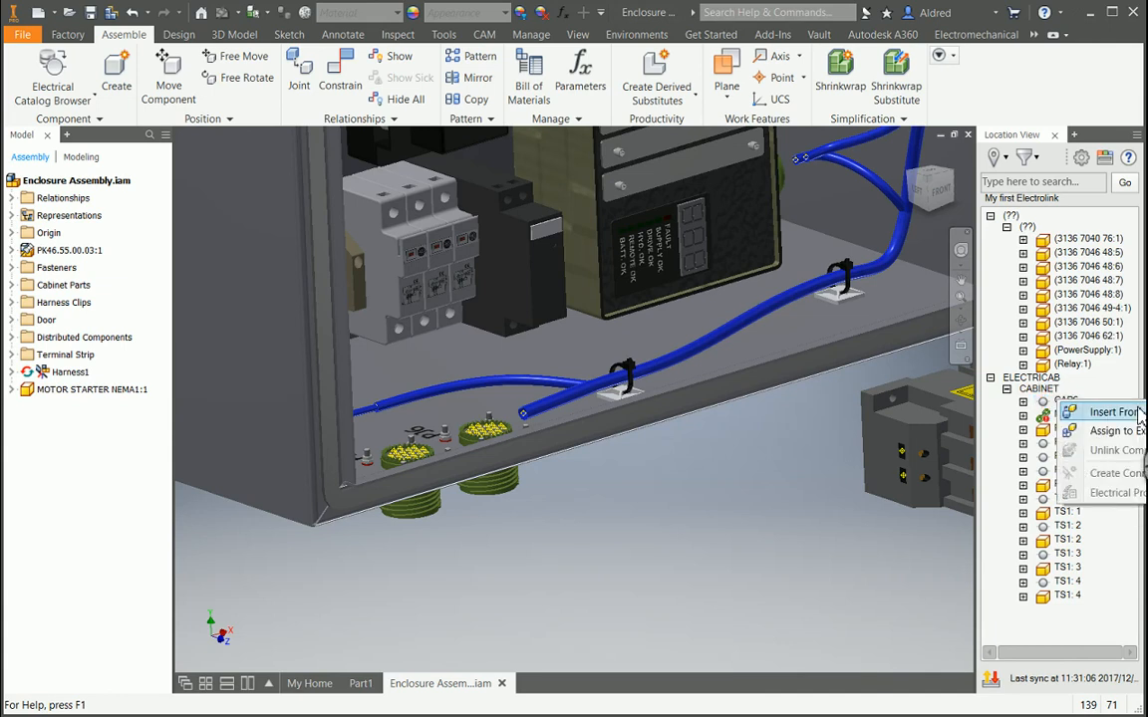
Insert CAP6's model from the catalog, resolving duplicate part files to the workspace copies.
click(1108, 410)
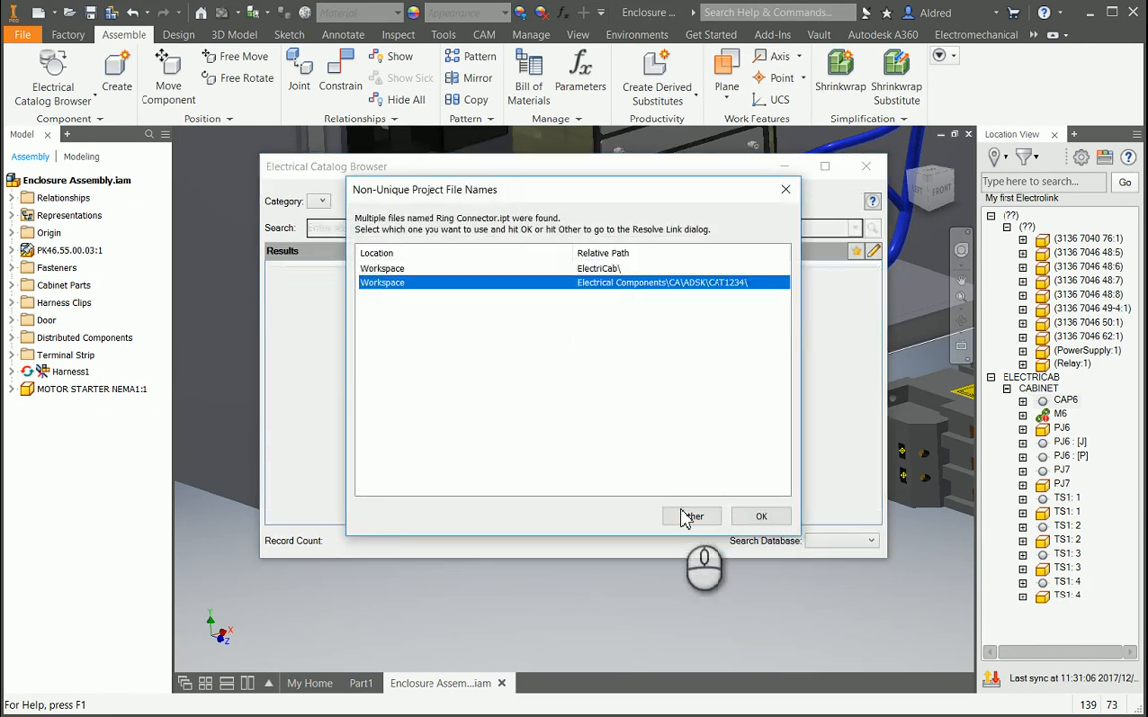
click(761, 514)
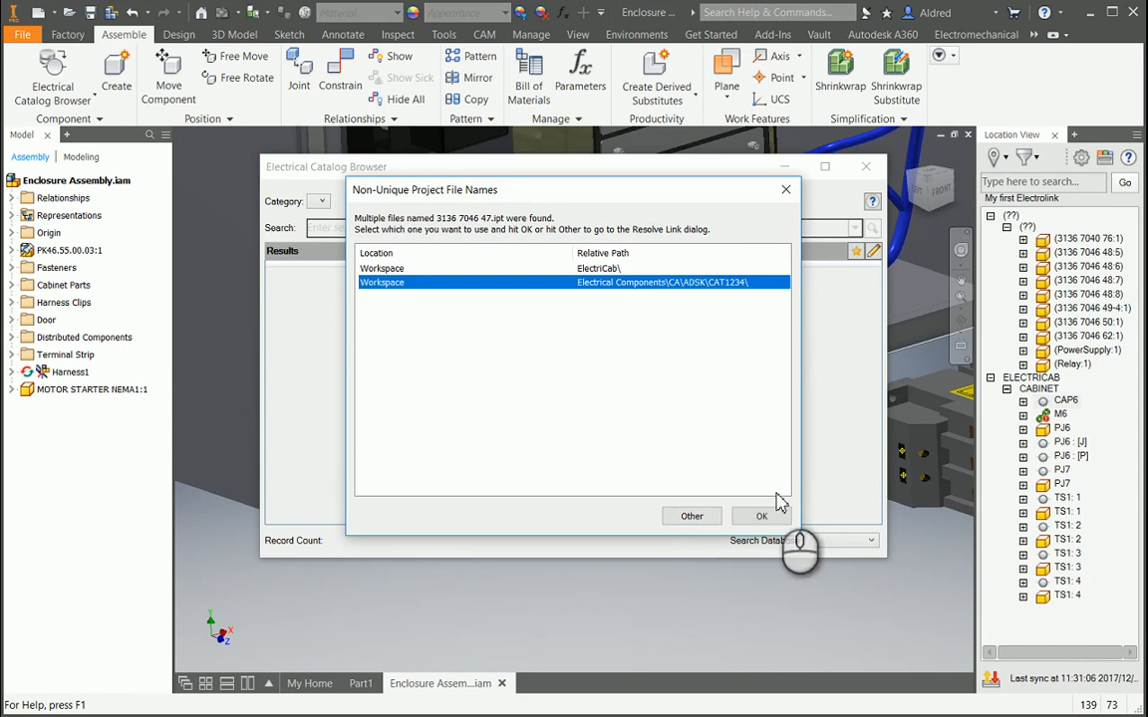
click(762, 515)
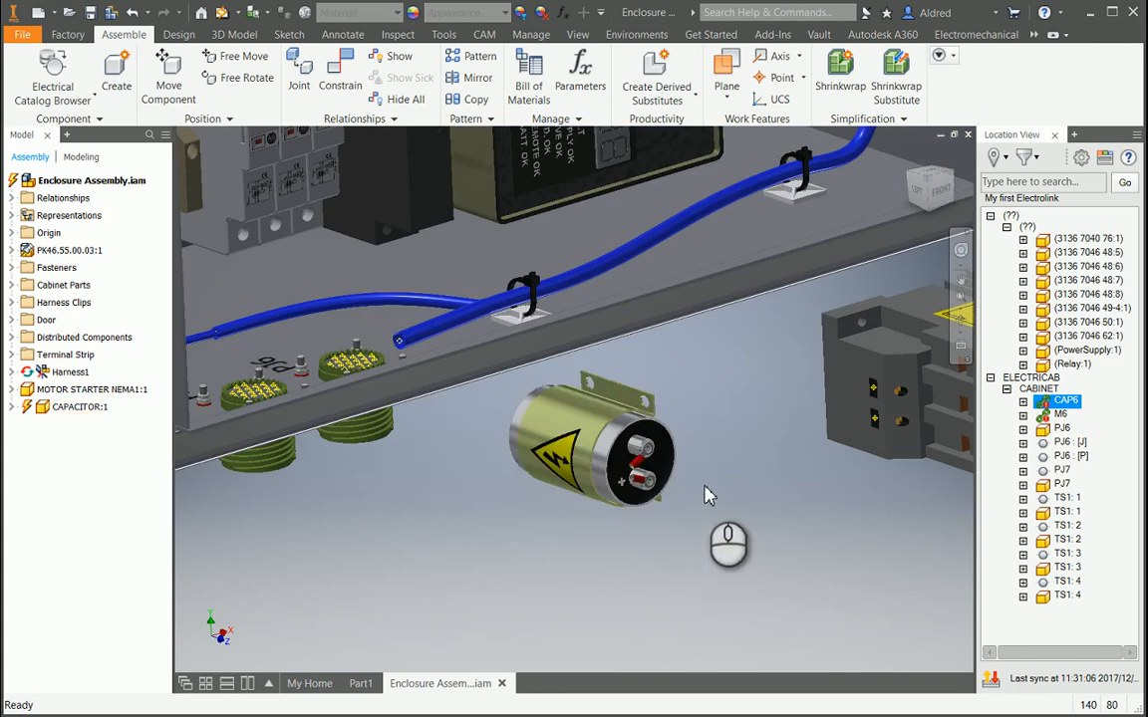
mouse_move(707, 491)
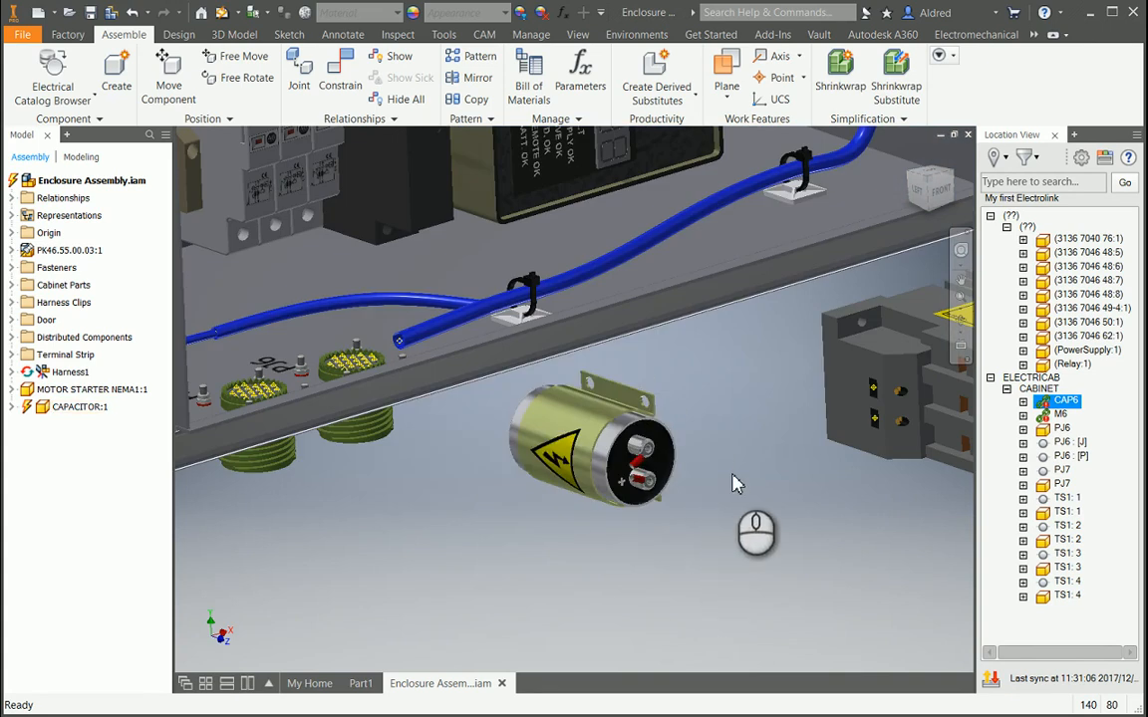
mouse_move(562, 554)
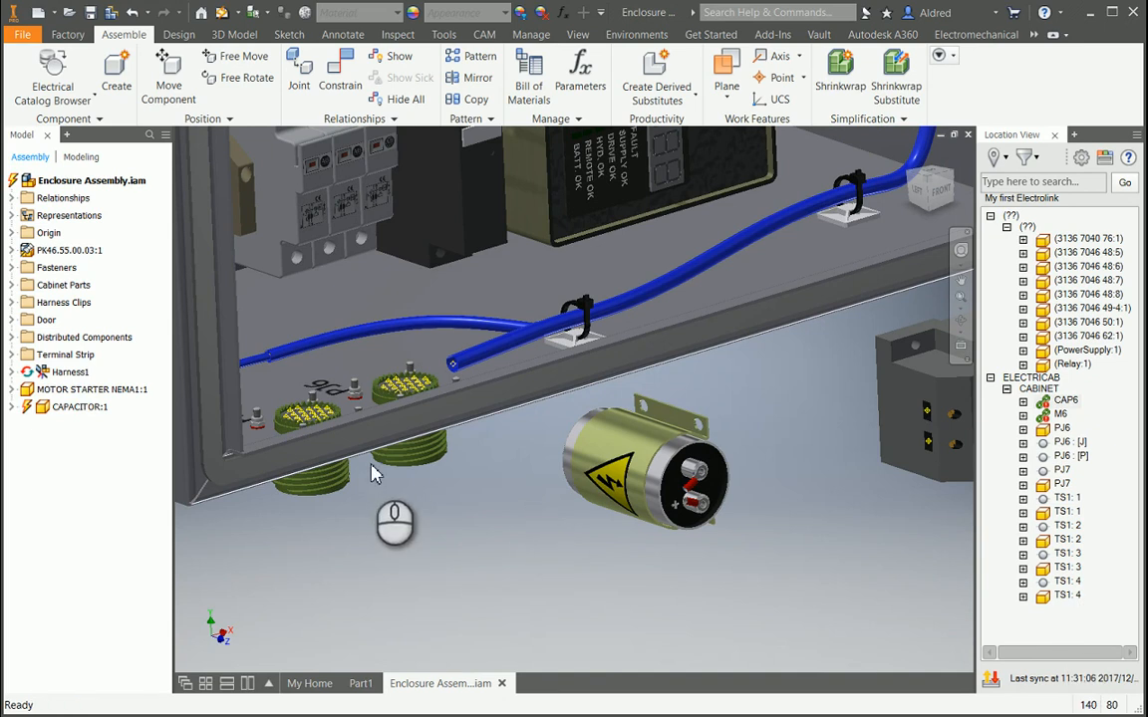
mouse_move(494, 522)
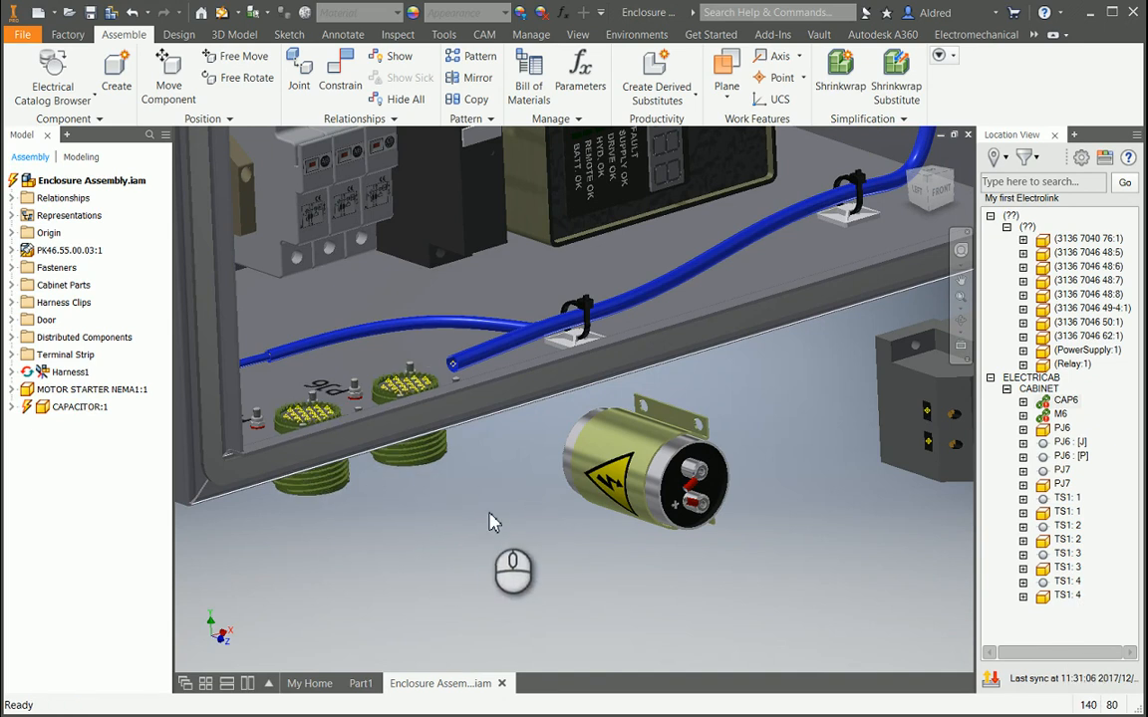
mouse_move(498, 512)
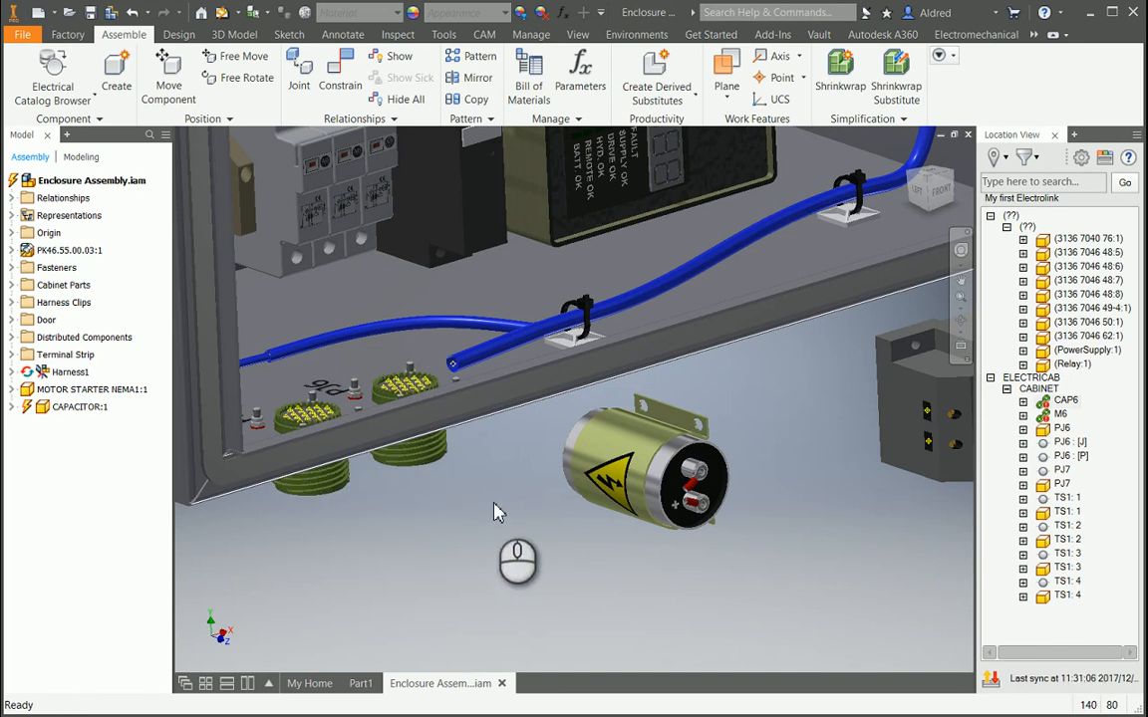
mouse_move(741, 596)
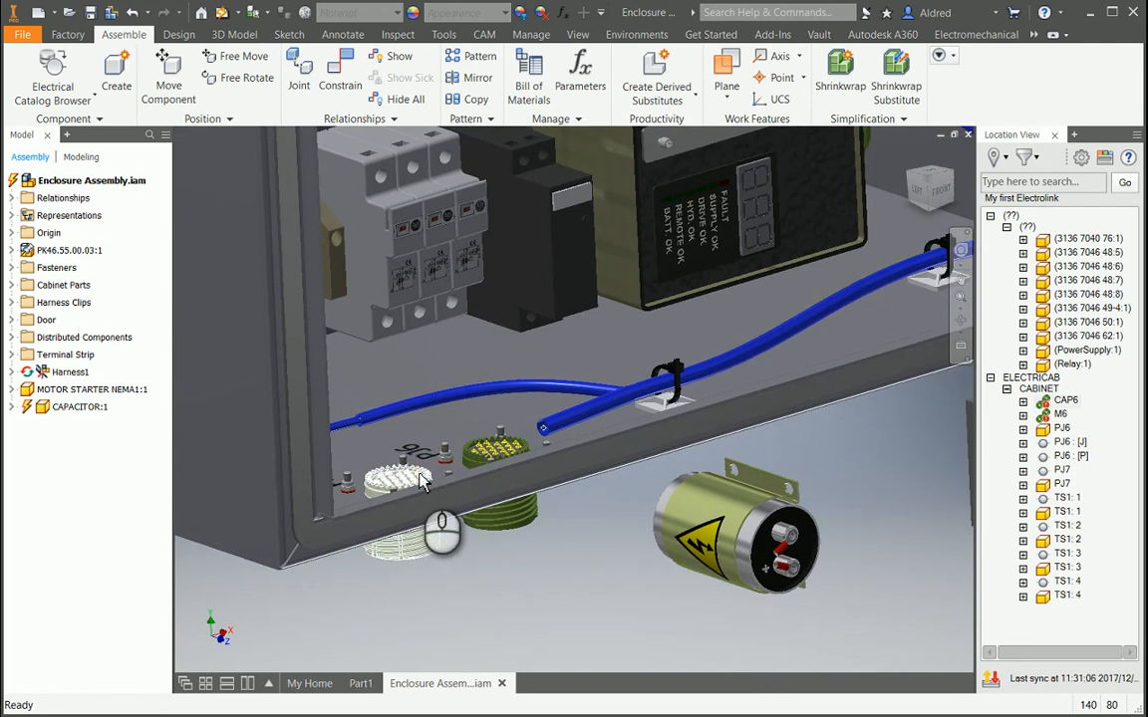
Assign PJ6 and PJ7 to existing parts in the enclosure assembly via Location View.
click(1063, 442)
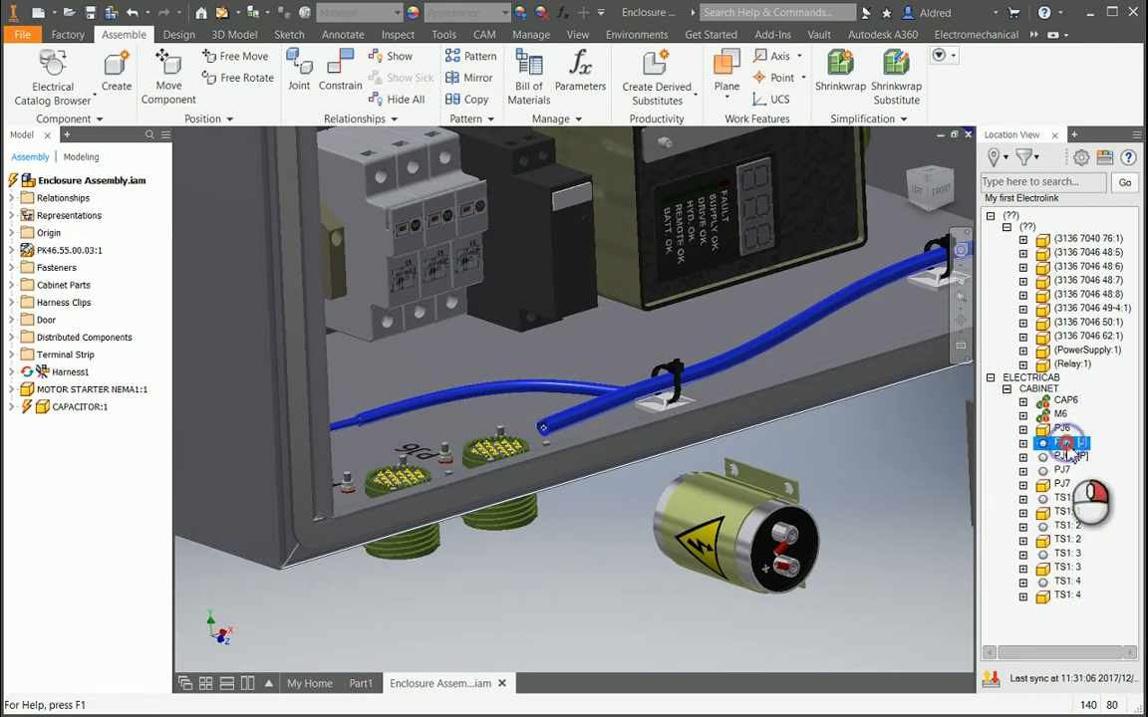
right_click(1067, 442)
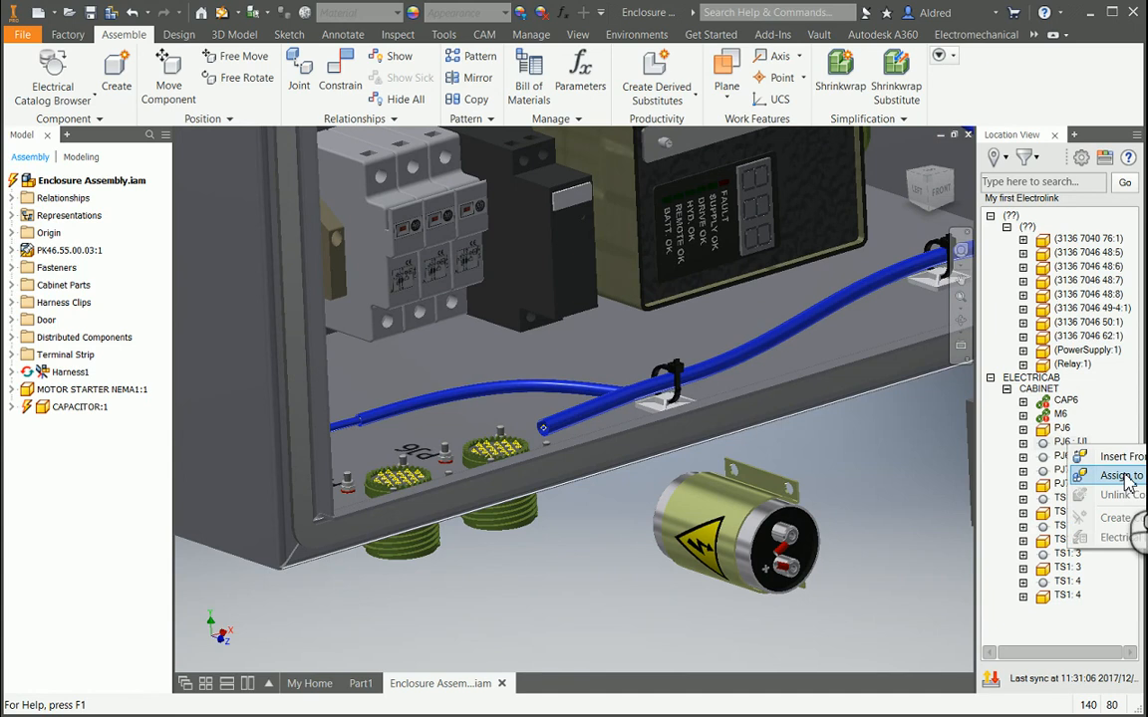
click(1114, 475)
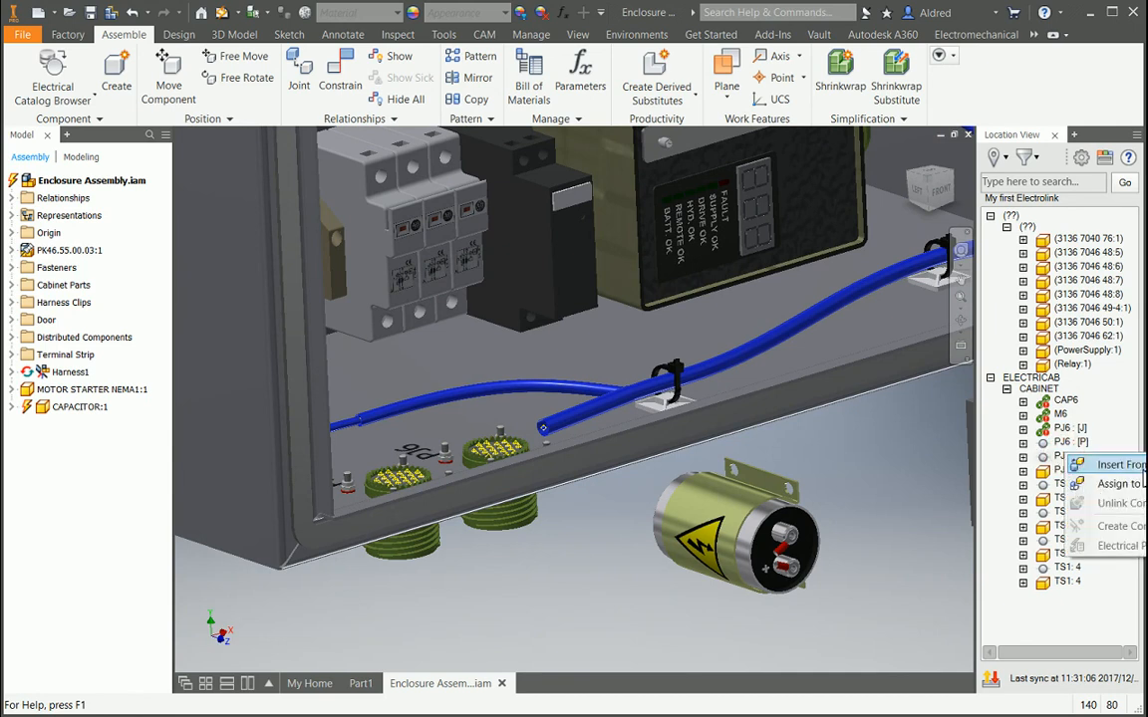
click(1117, 464)
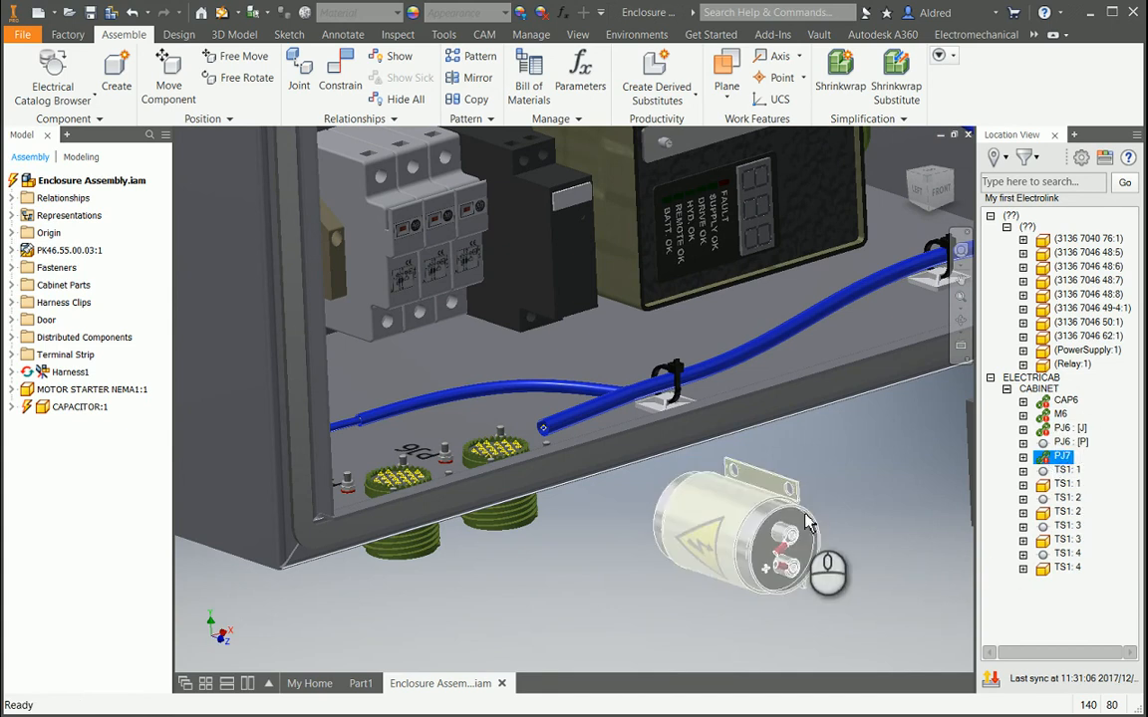
click(737, 538)
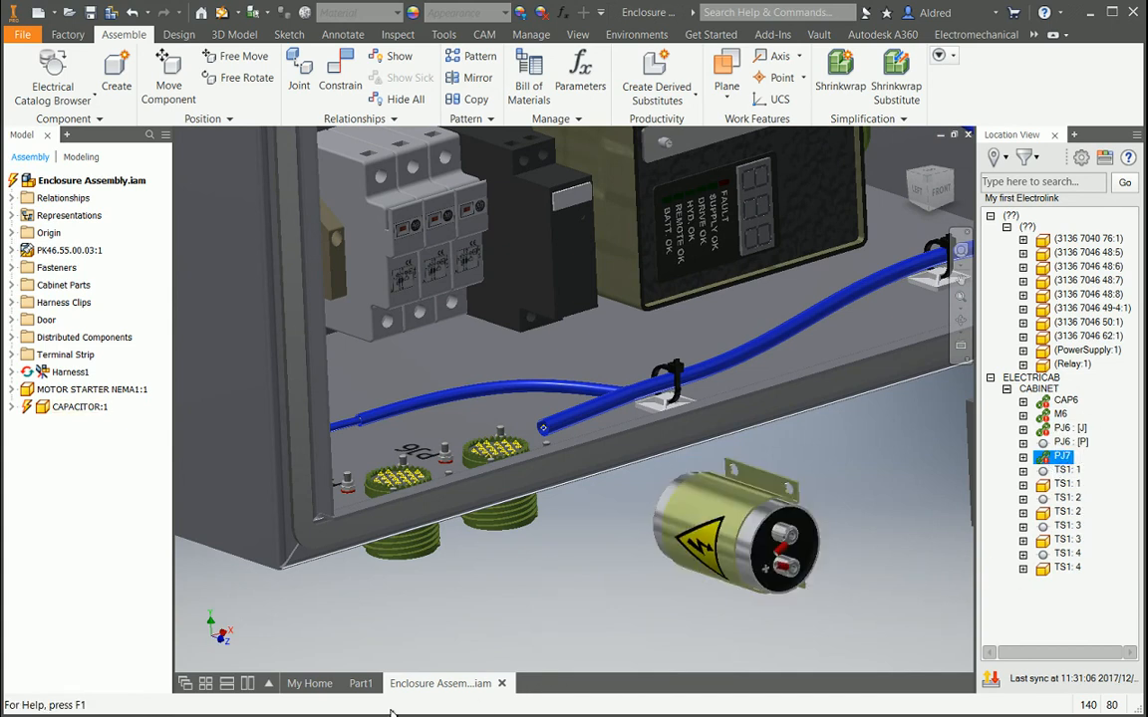